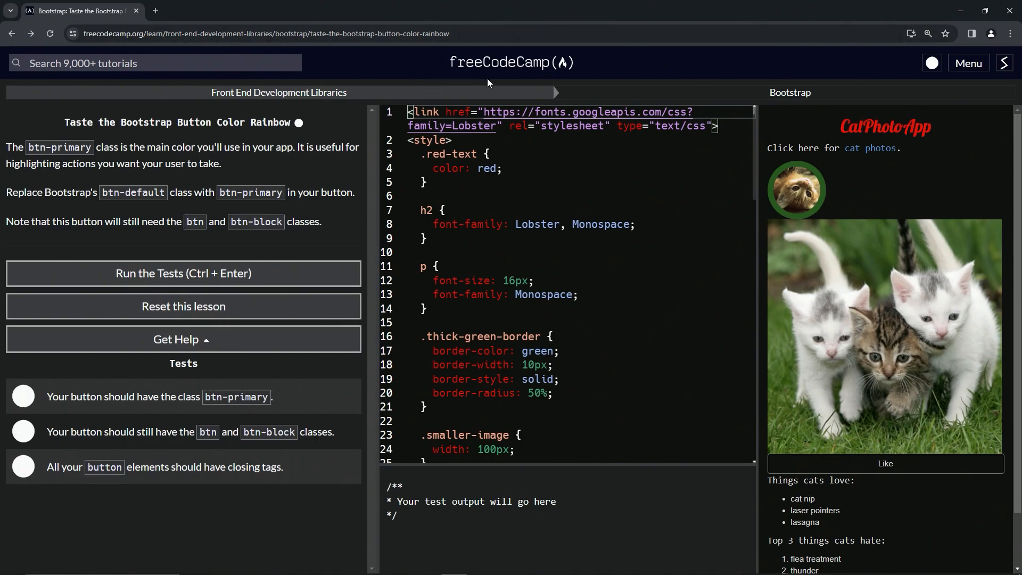
mouse_move(300, 105)
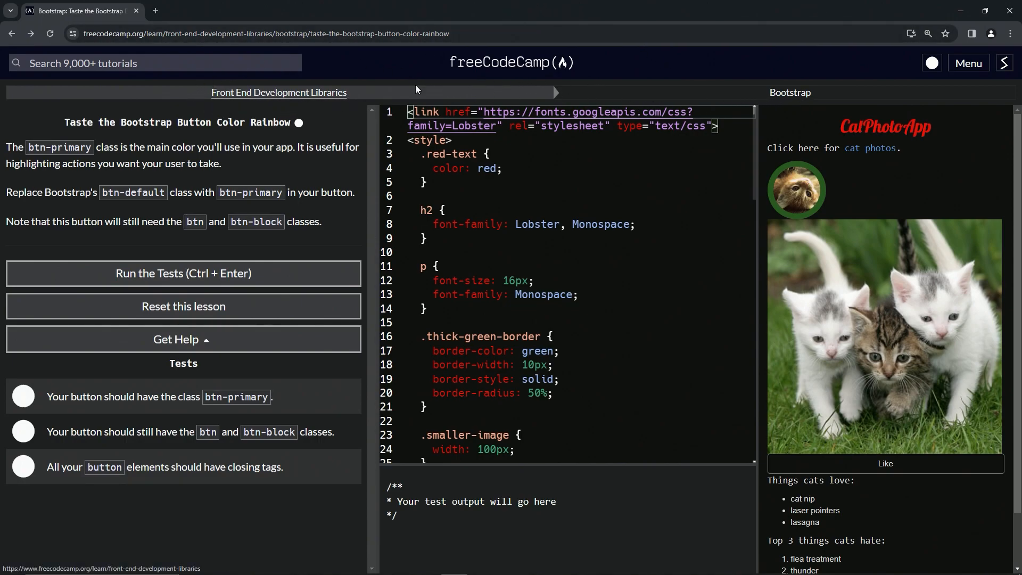
mouse_move(188, 136)
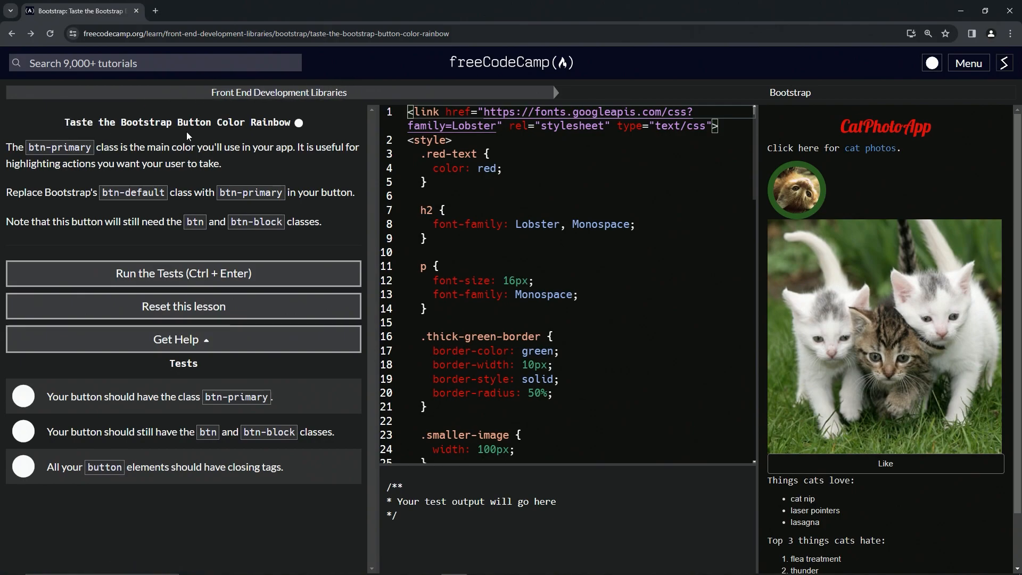
mouse_move(309, 137)
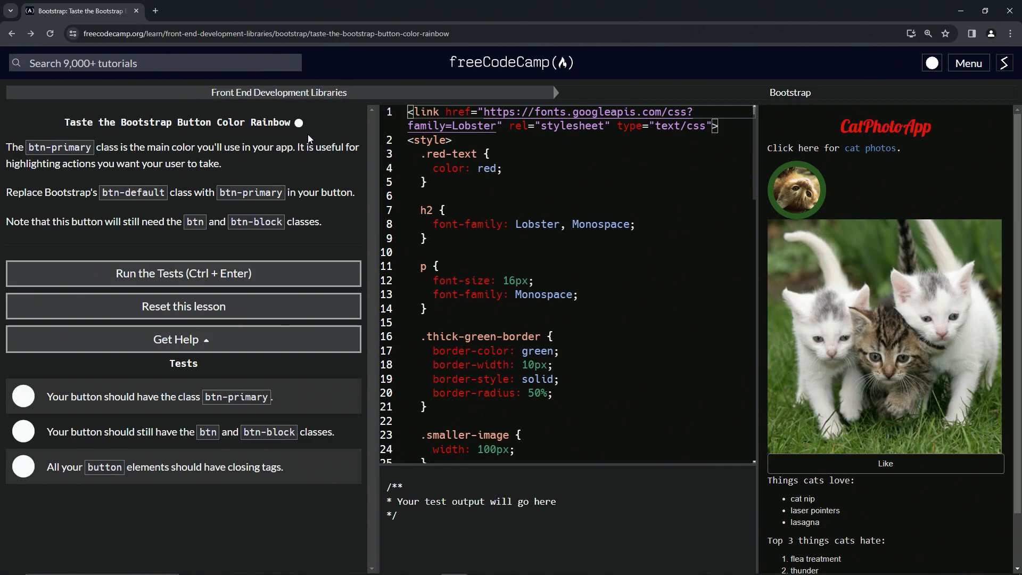
mouse_move(122, 136)
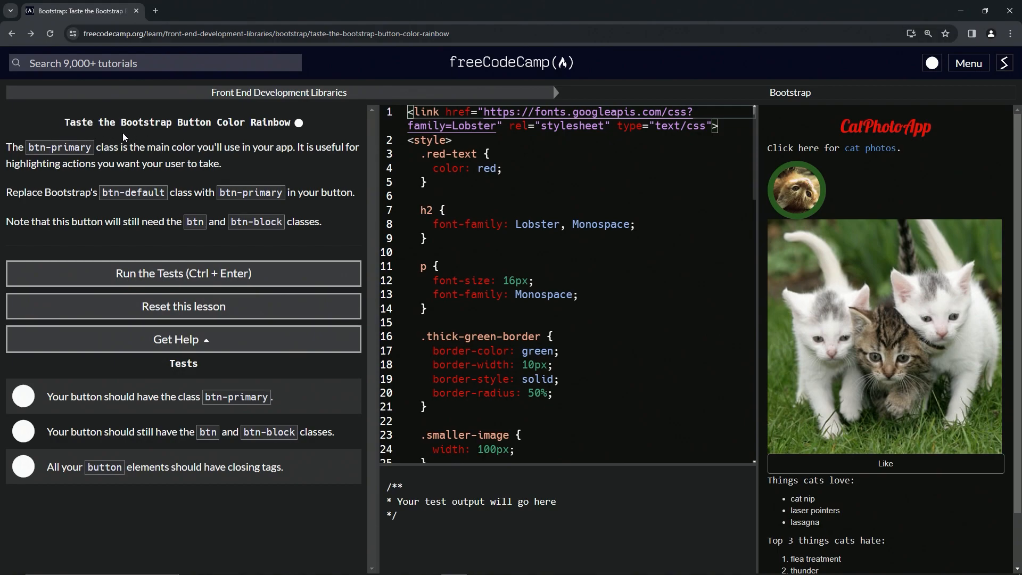
mouse_move(6, 160)
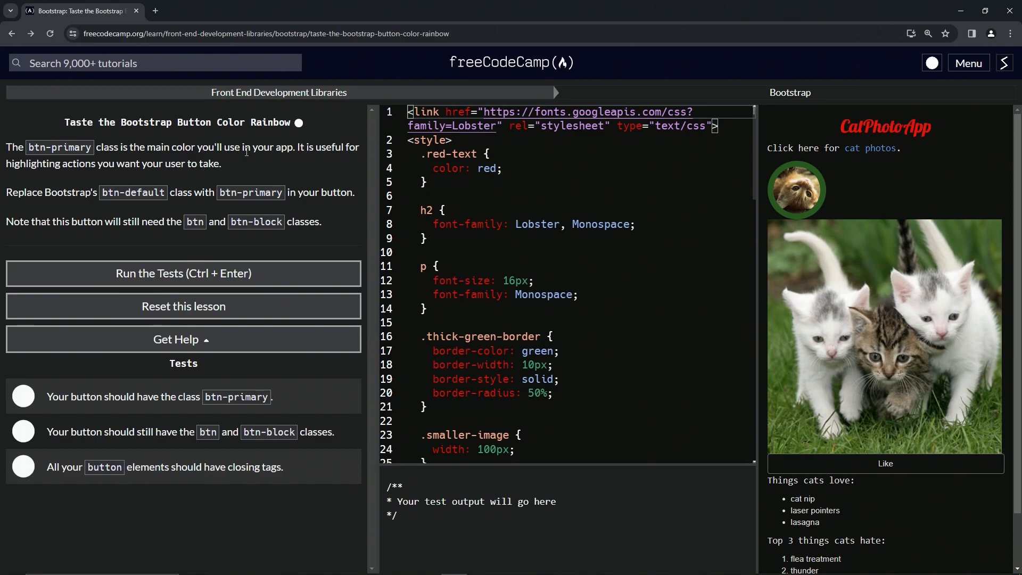
mouse_move(125, 168)
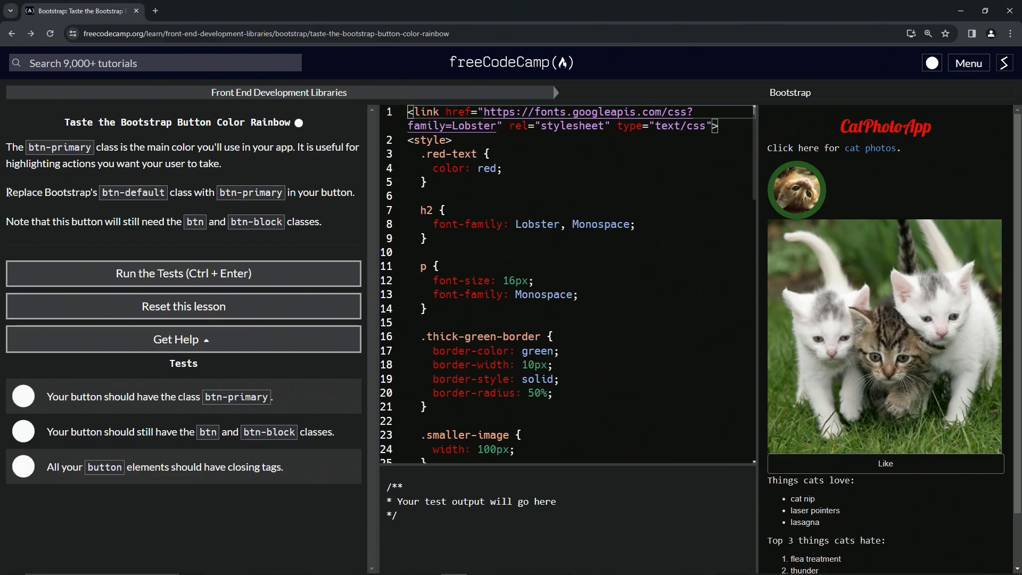
mouse_move(140, 205)
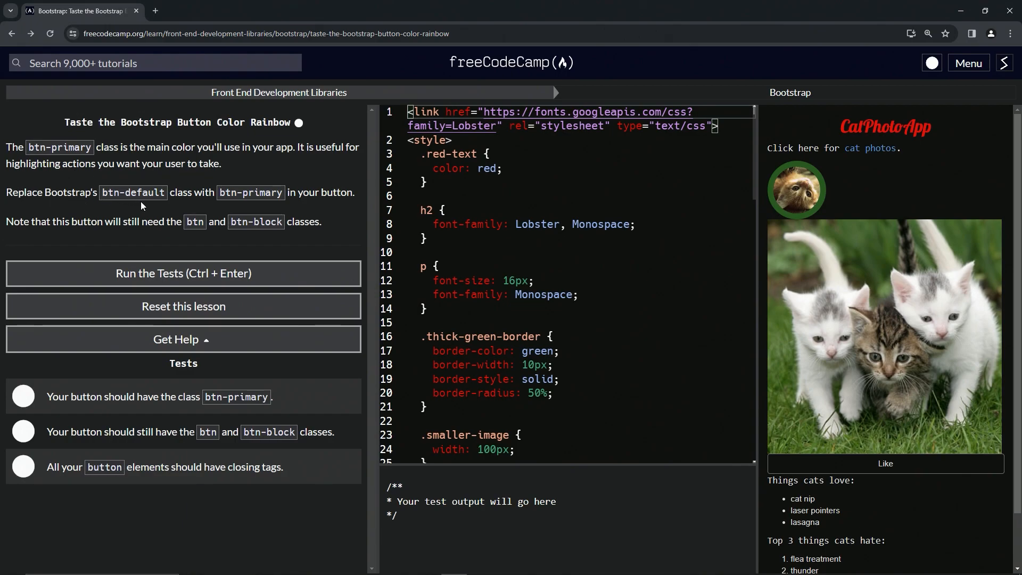
mouse_move(227, 203)
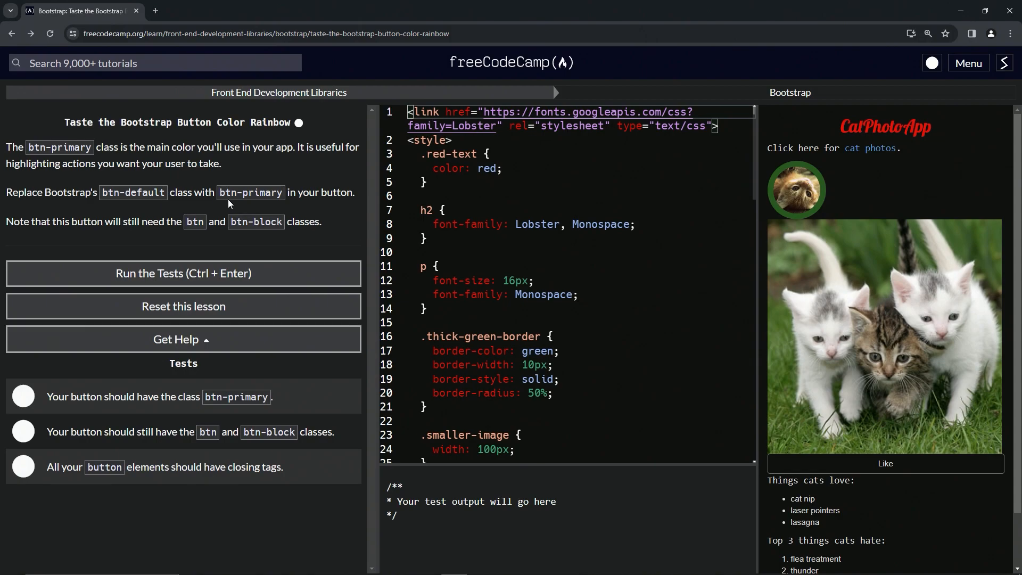
mouse_move(293, 204)
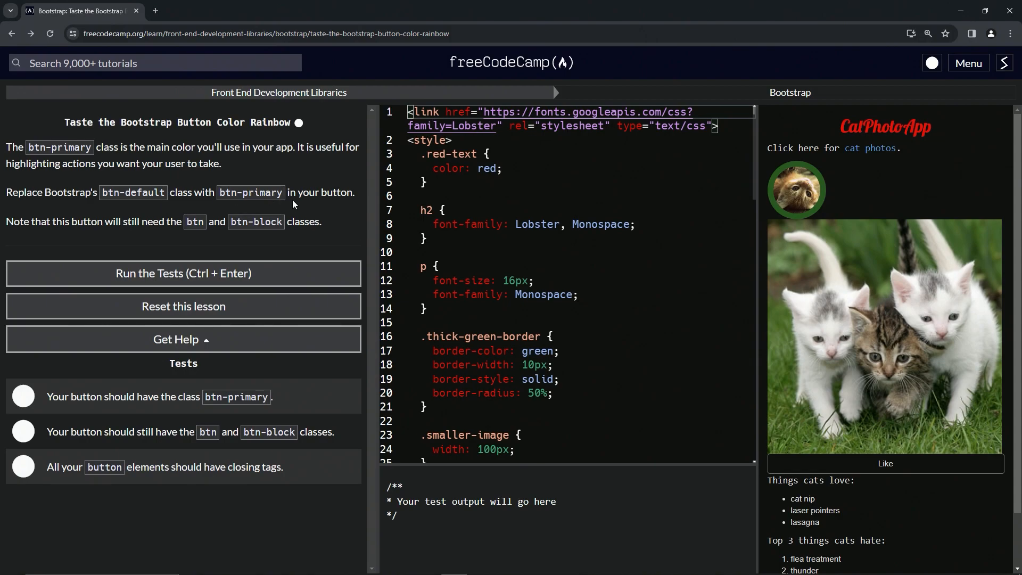
mouse_move(155, 204)
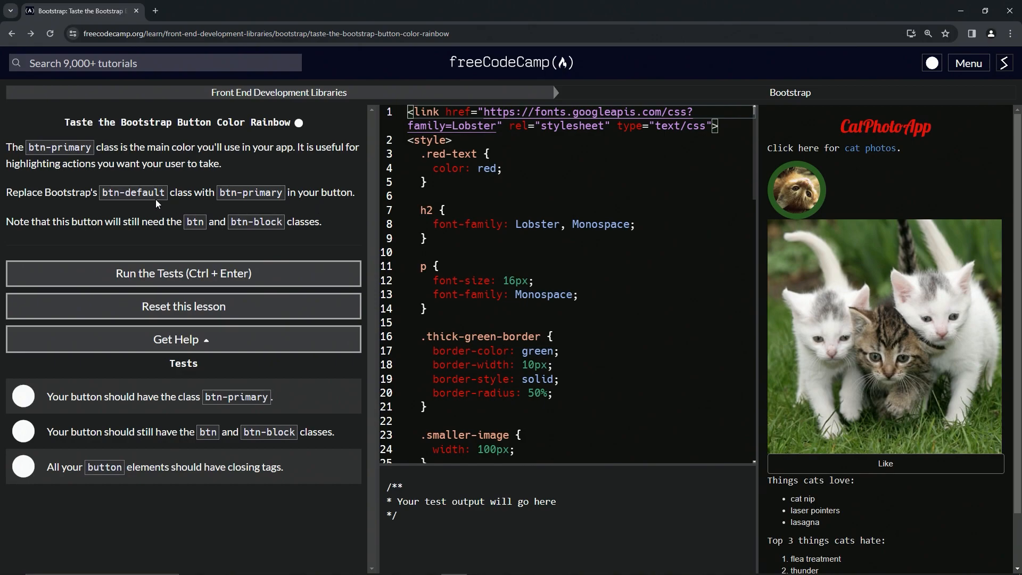
mouse_move(81, 233)
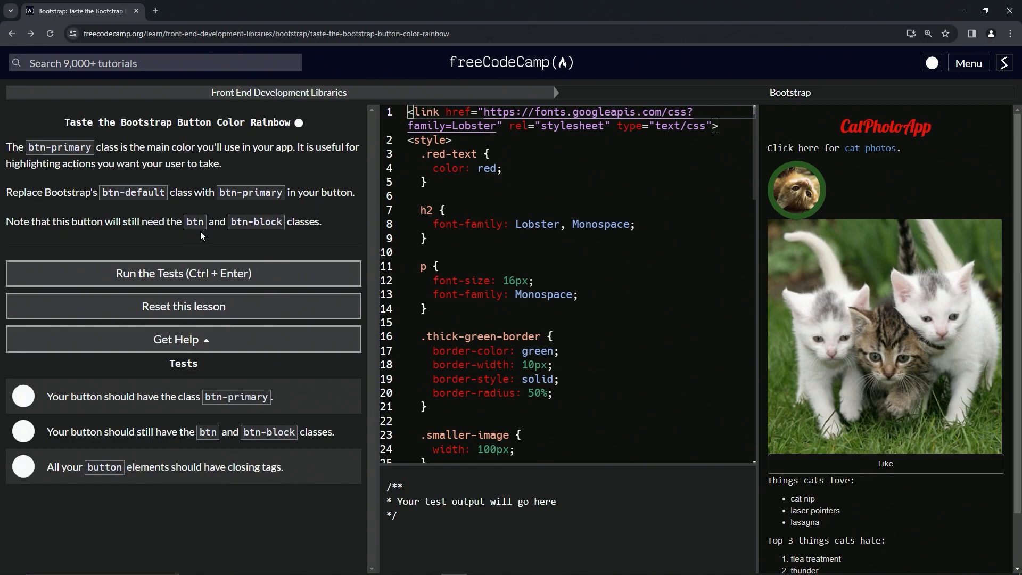
mouse_move(327, 230)
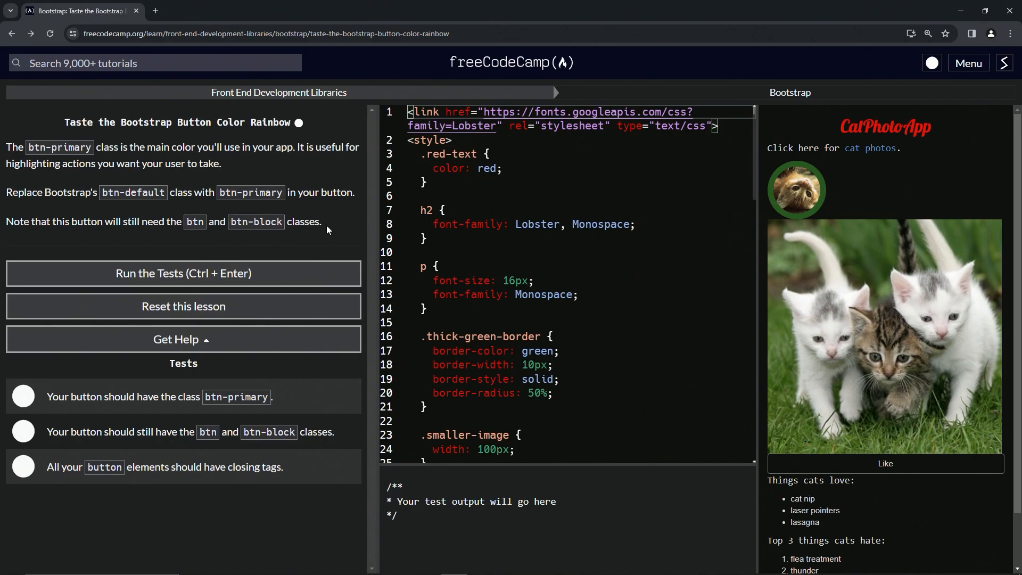
mouse_move(261, 193)
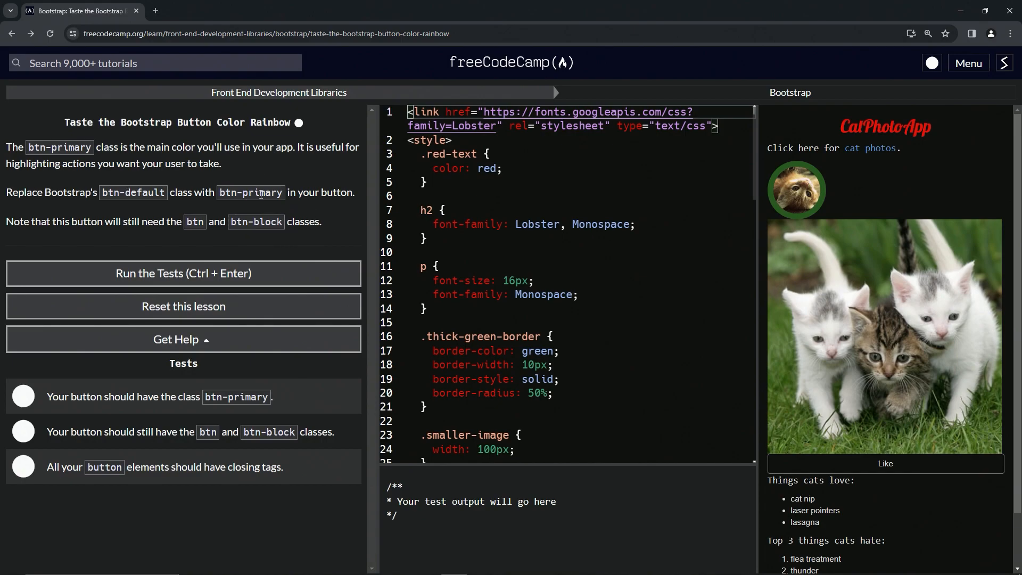
Step: Change the Like button's btn-default class to btn-primary, pass the tests, and submit to reach the btn-info lesson
scroll("down", 3)
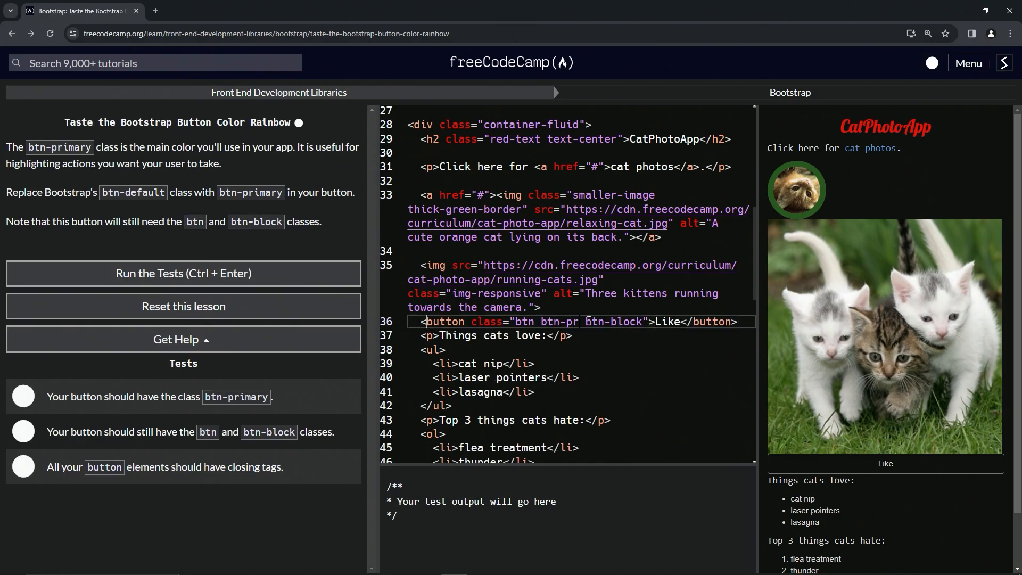
type("imary")
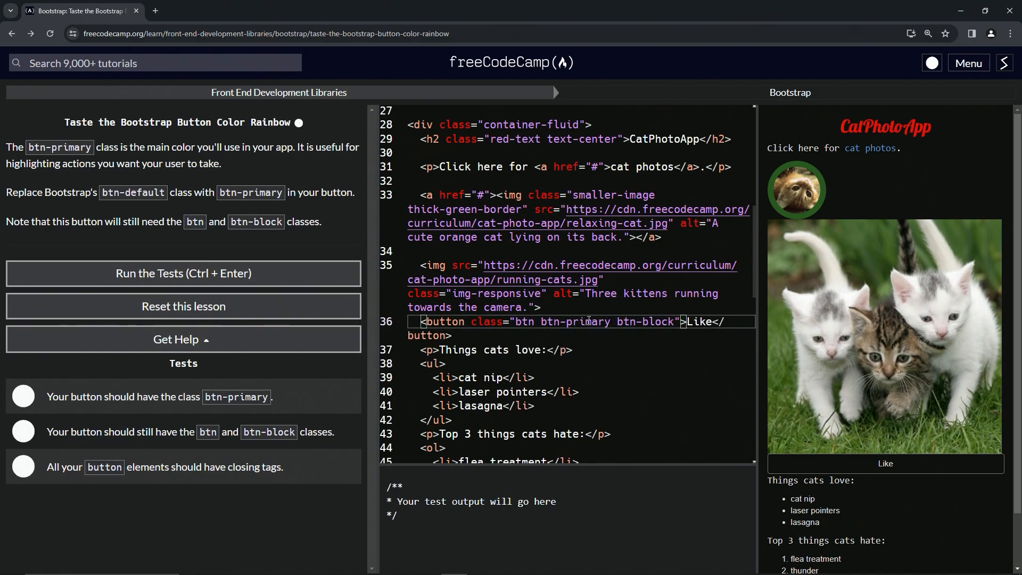
mouse_move(917, 463)
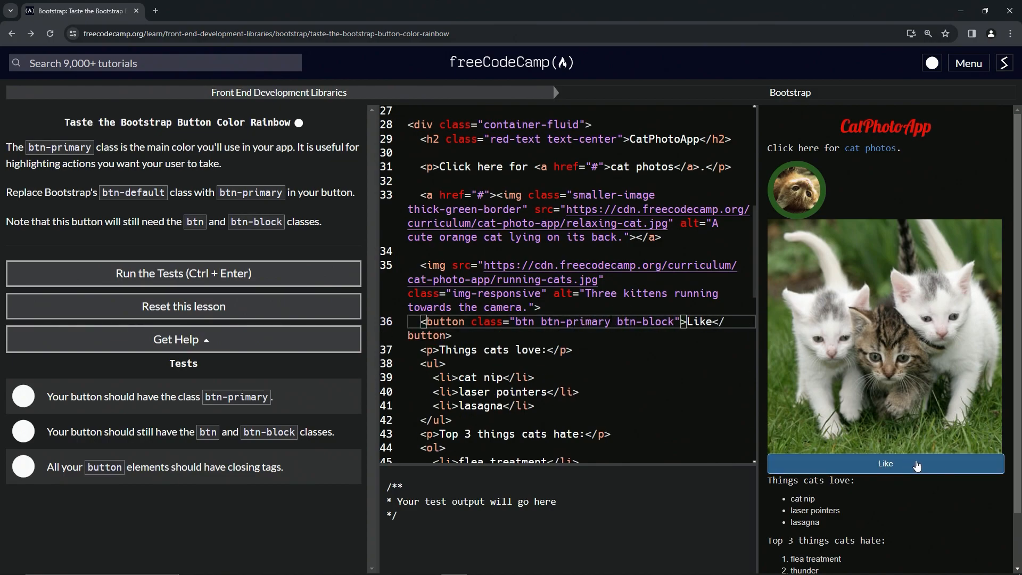
mouse_move(404, 250)
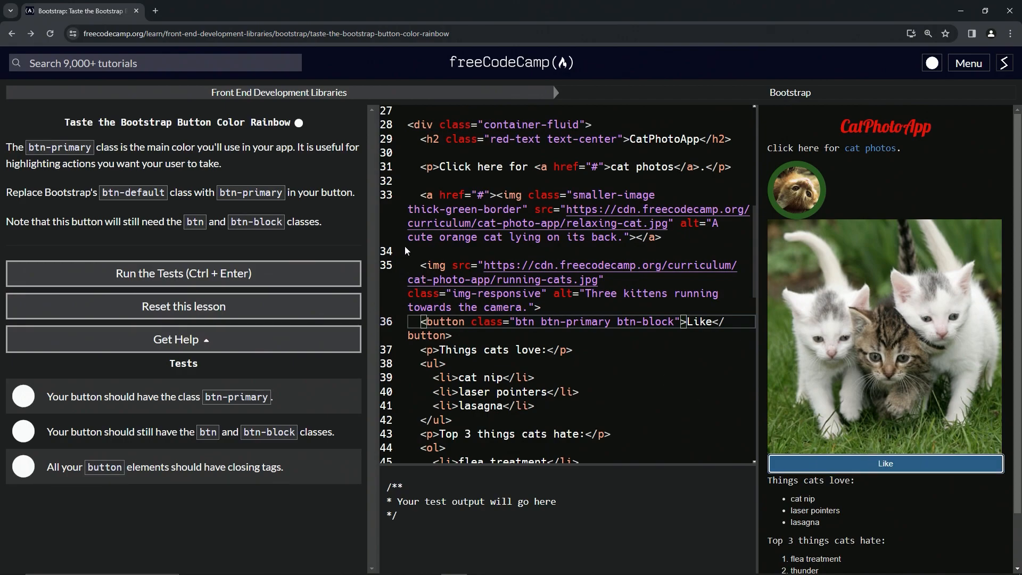
left_click(183, 273)
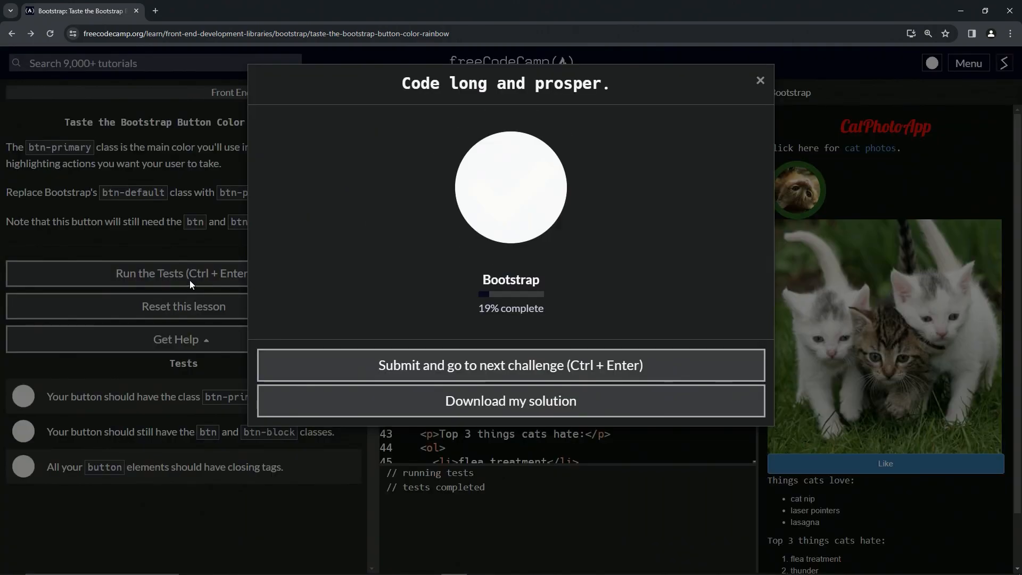
mouse_move(458, 365)
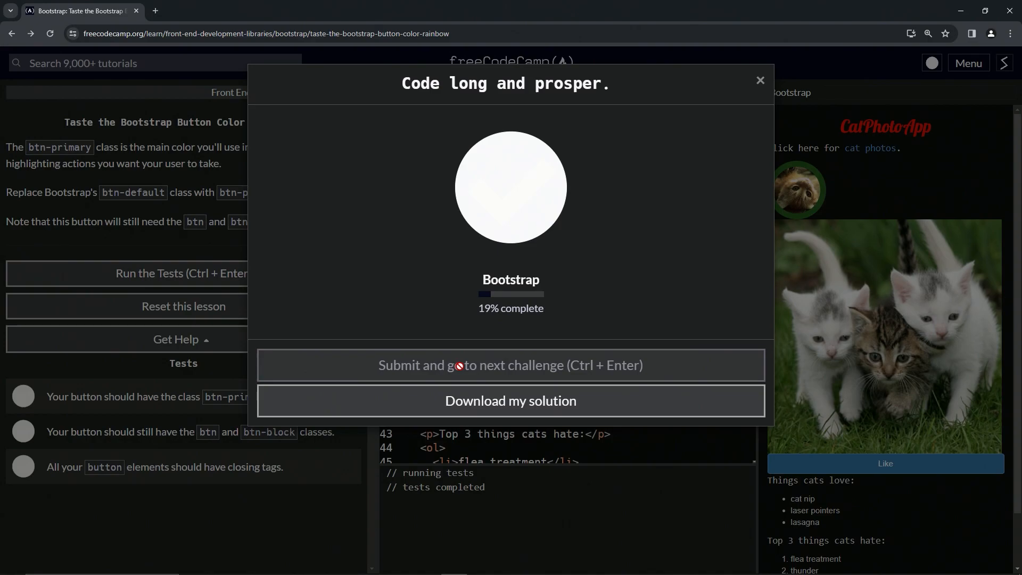
left_click(510, 365)
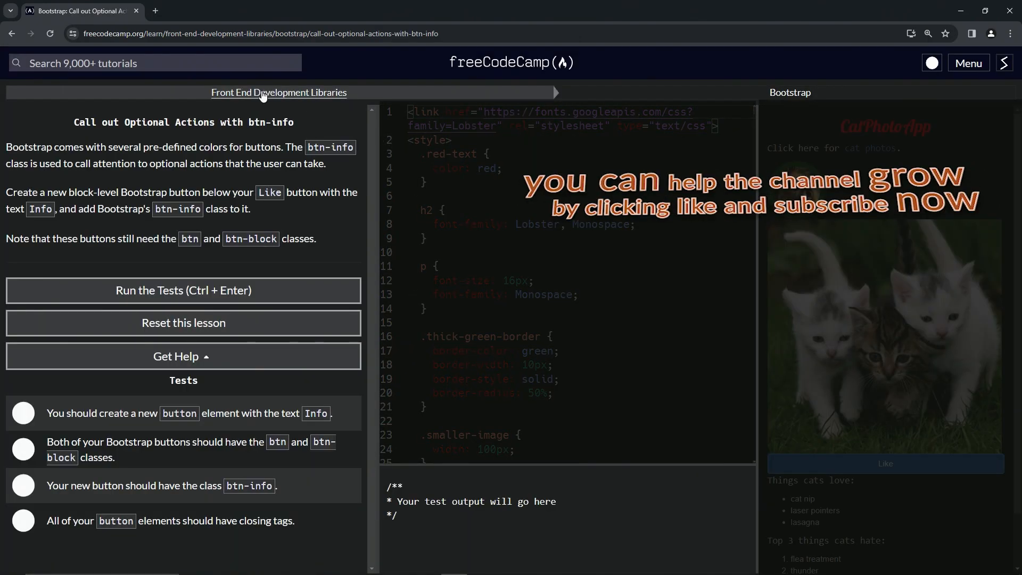
mouse_move(179, 142)
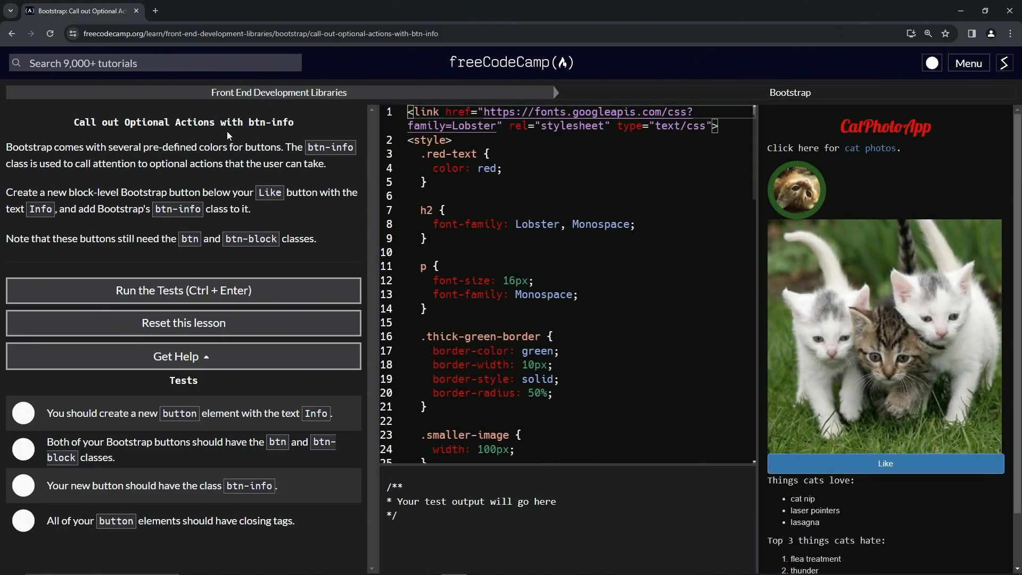
mouse_move(63, 136)
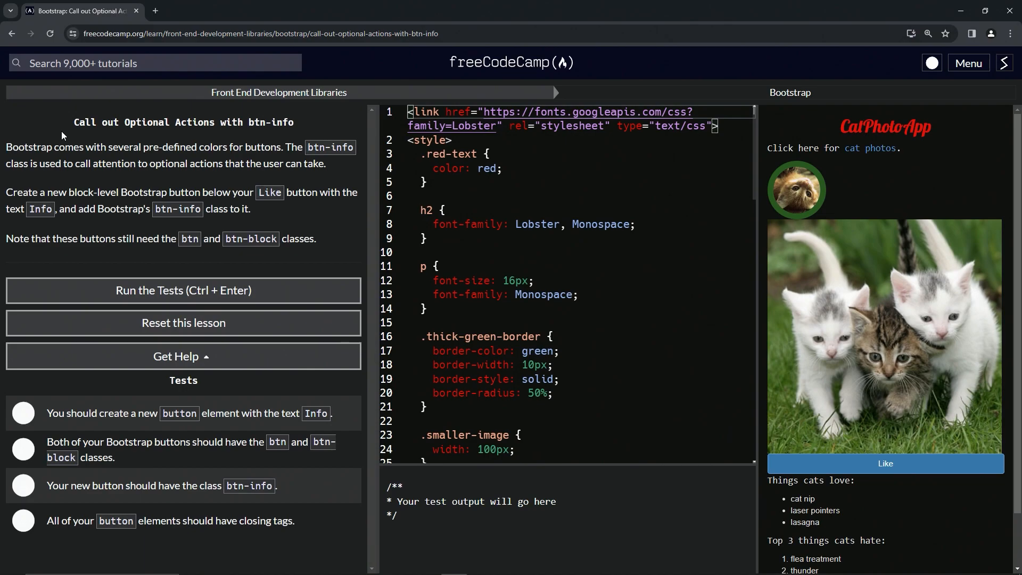